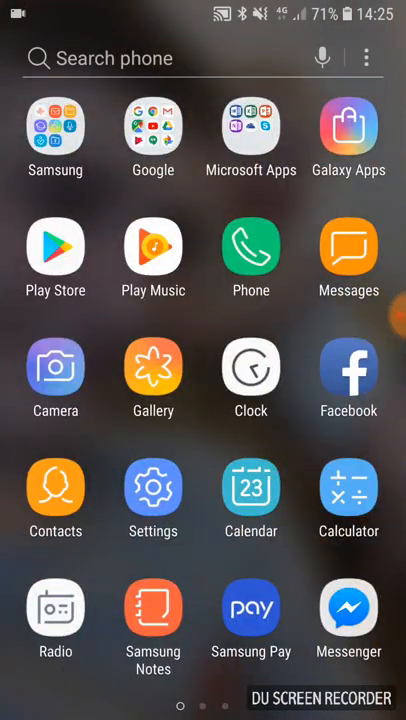
Set Play Store's Auto-update apps to Do not auto-update apps.
{"action": "left_click", "coordinate": [56, 246]}
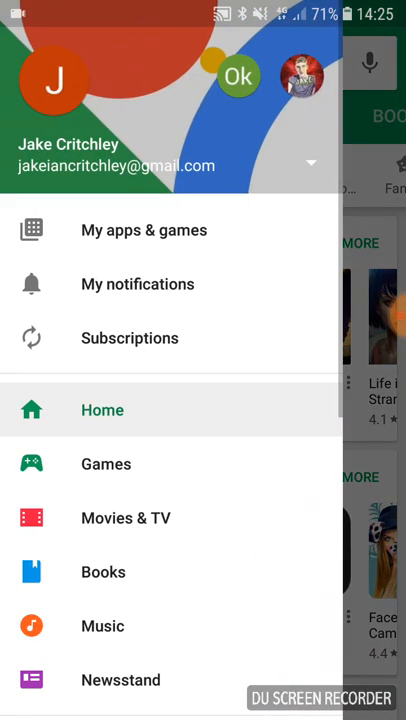
{"action": "scroll", "scroll_direction": "down", "scroll_amount": 3}
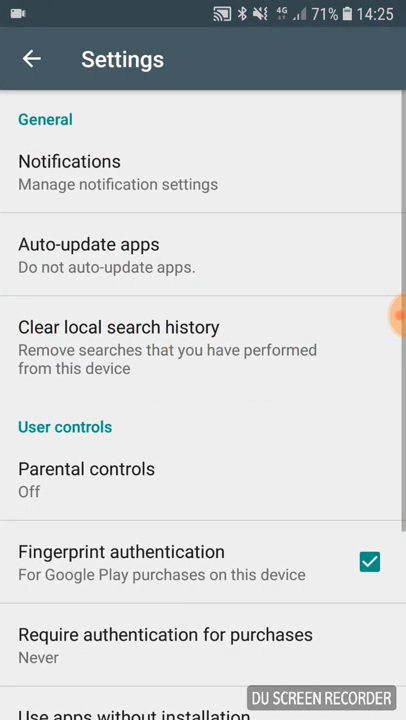
{"action": "left_click", "coordinate": [88, 244]}
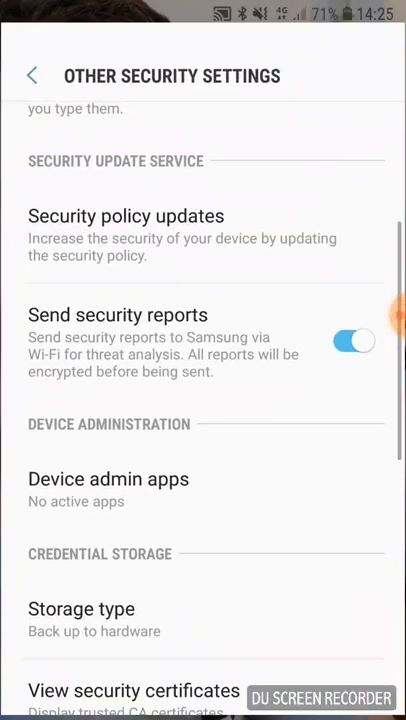
Reach the Other security settings under Biometrics and security.
{"action": "left_click", "coordinate": [32, 54]}
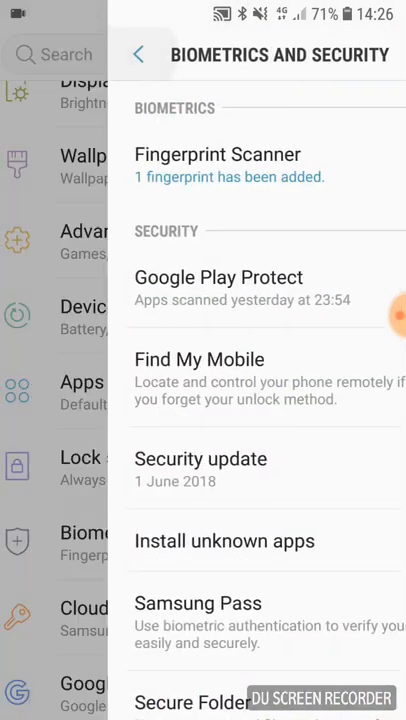
{"action": "left_click", "coordinate": [138, 54]}
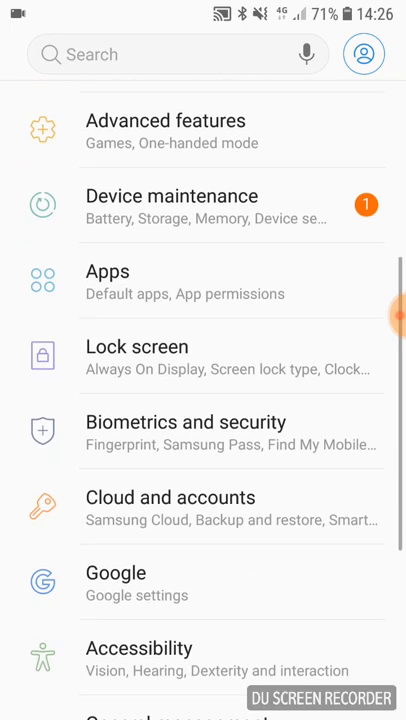
{"action": "left_click", "coordinate": [186, 420]}
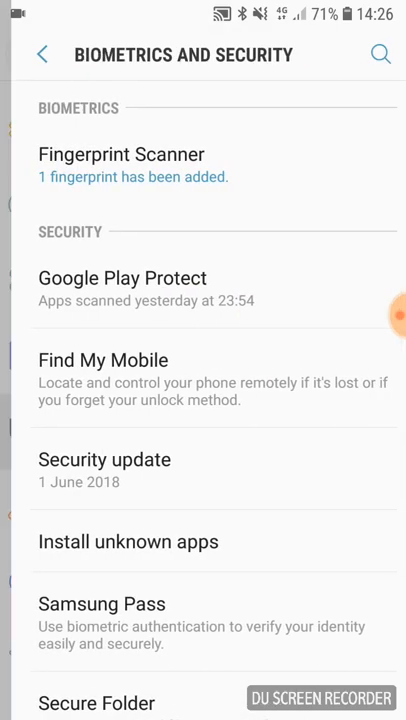
{"action": "scroll", "scroll_direction": "down", "scroll_amount": 3}
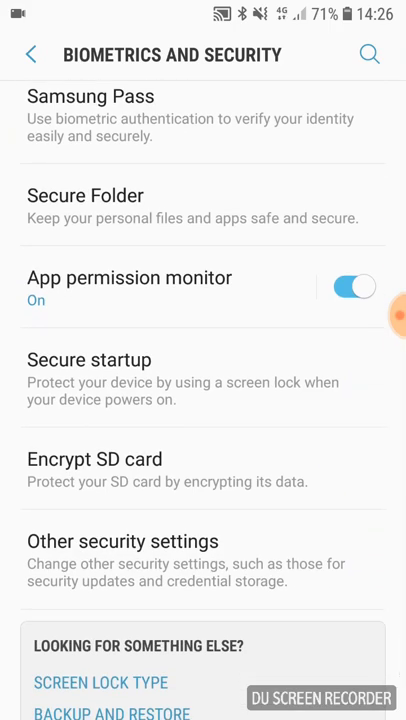
{"action": "scroll", "scroll_direction": "down", "scroll_amount": 3}
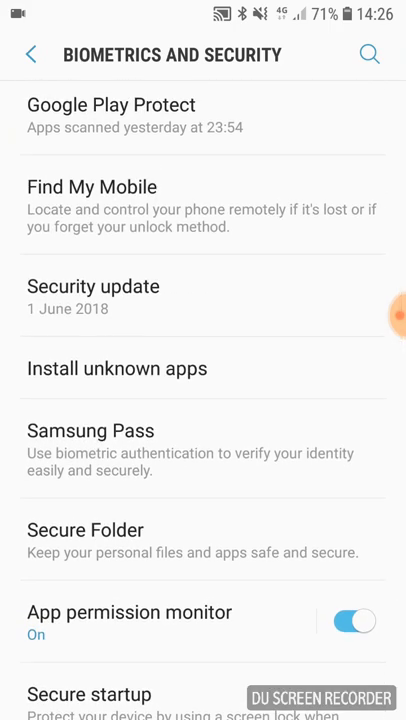
{"action": "scroll", "scroll_direction": "down", "scroll_amount": 3}
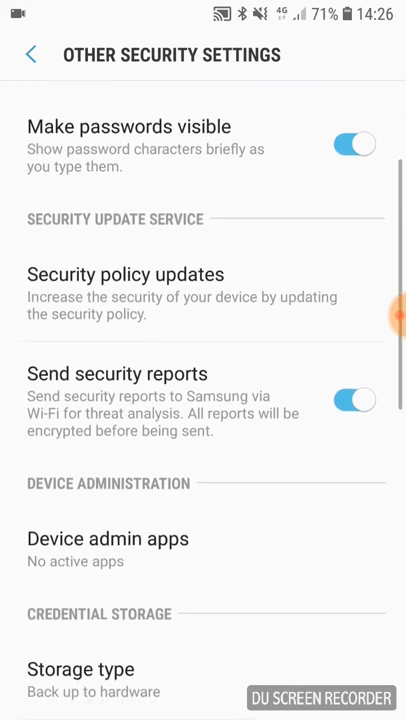
Deactivate Find My Device in Device admin apps and return to the main settings list.
{"action": "left_click", "coordinate": [104, 380]}
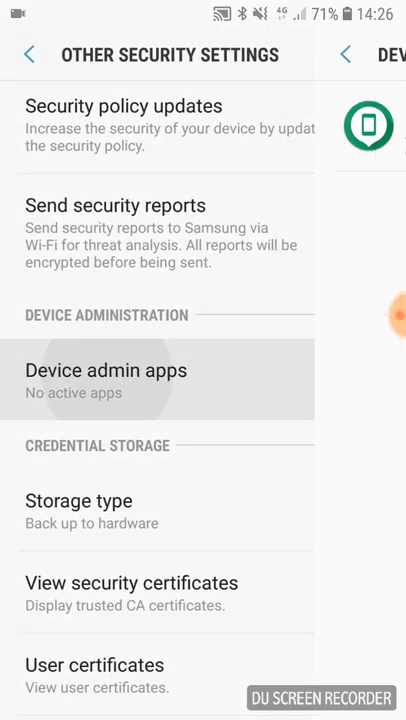
{"action": "left_click", "coordinate": [104, 380]}
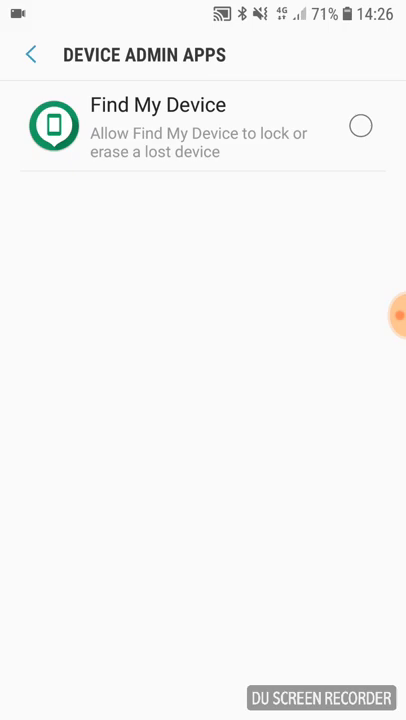
{"action": "left_click", "coordinate": [32, 54]}
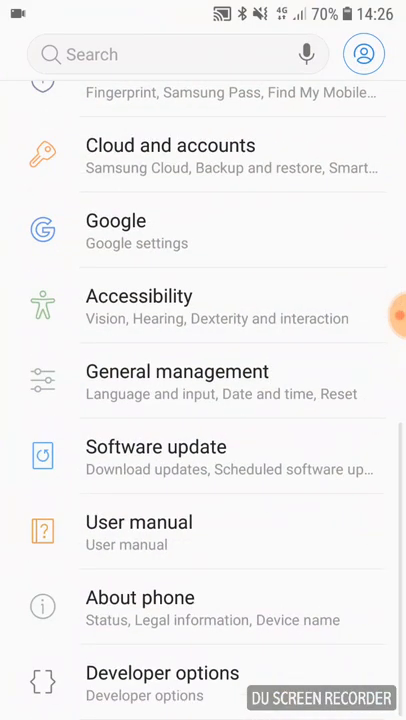
In Developer options, choose FGL Pro as the mock location app.
{"action": "left_click", "coordinate": [164, 672]}
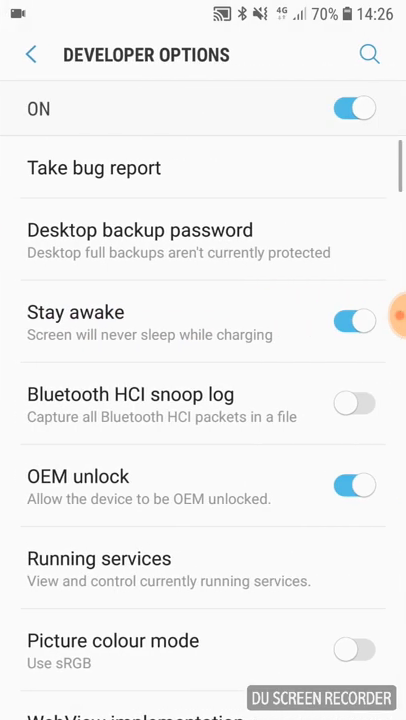
{"action": "scroll", "scroll_direction": "down", "scroll_amount": 3}
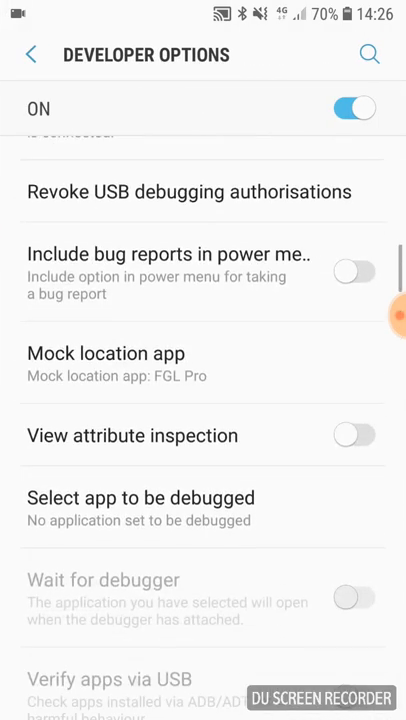
{"action": "left_click", "coordinate": [104, 352]}
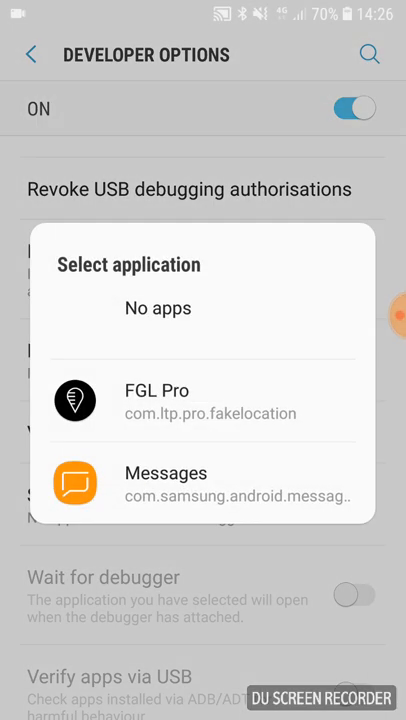
{"action": "left_click", "coordinate": [156, 400]}
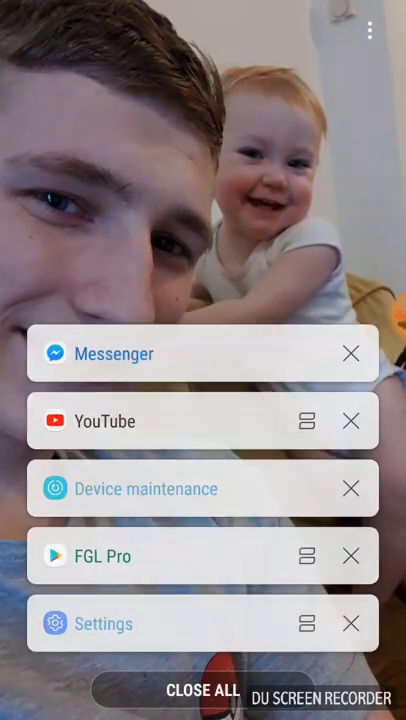
{"action": "left_click", "coordinate": [204, 690]}
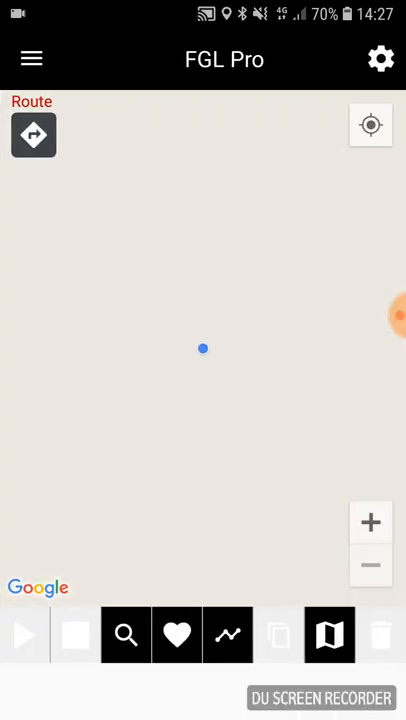
{"action": "left_click", "coordinate": [176, 636]}
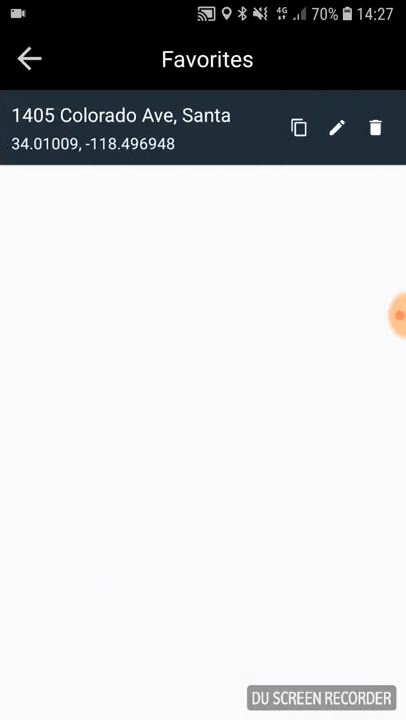
{"action": "left_click", "coordinate": [28, 58]}
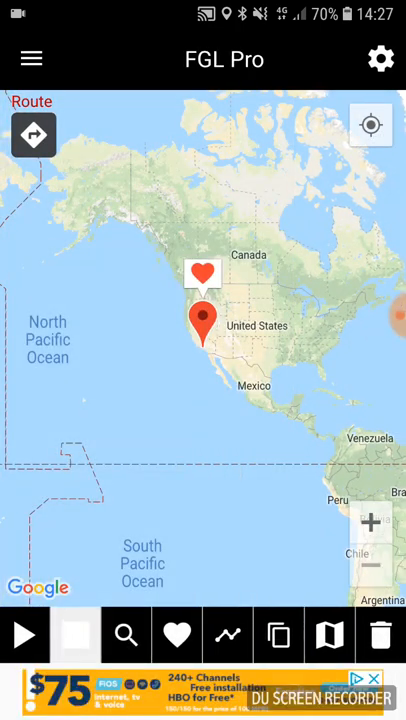
Start spoofing at the pinned address with the joystick overlay running.
{"action": "left_click", "coordinate": [24, 636]}
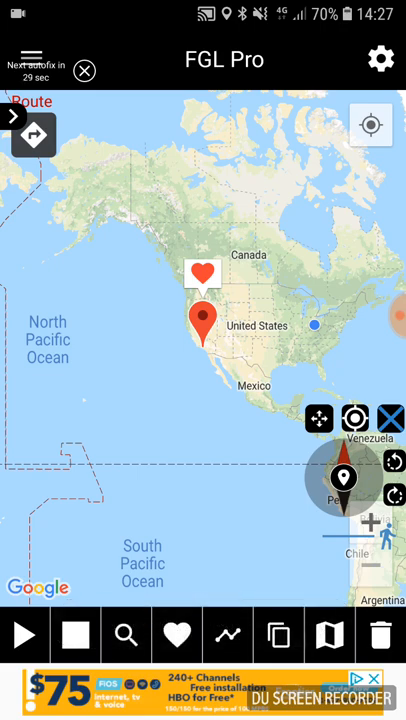
{"action": "left_click", "coordinate": [24, 636]}
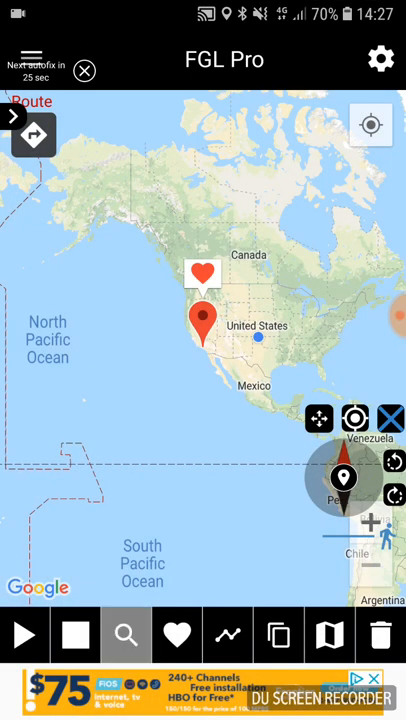
{"action": "left_click", "coordinate": [124, 636]}
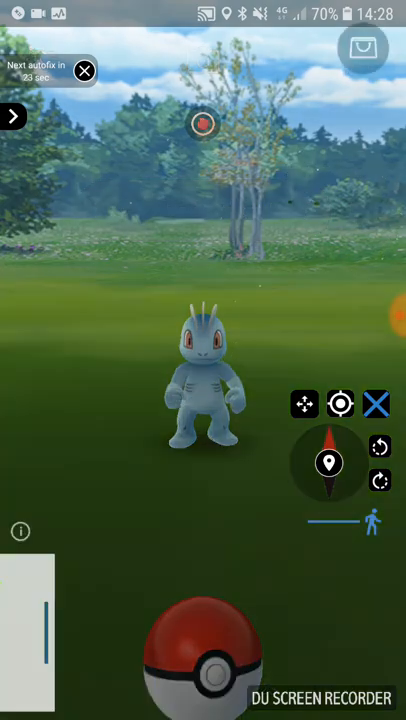
Catch the Machop for 210 XP and dismiss its catch summary.
{"action": "left_click", "coordinate": [202, 390]}
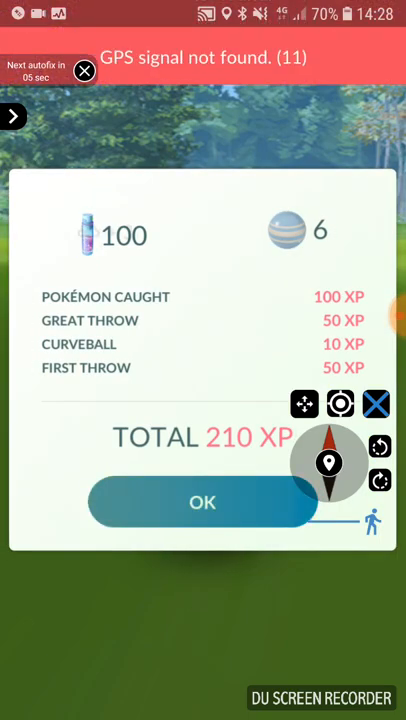
{"action": "left_click", "coordinate": [202, 502]}
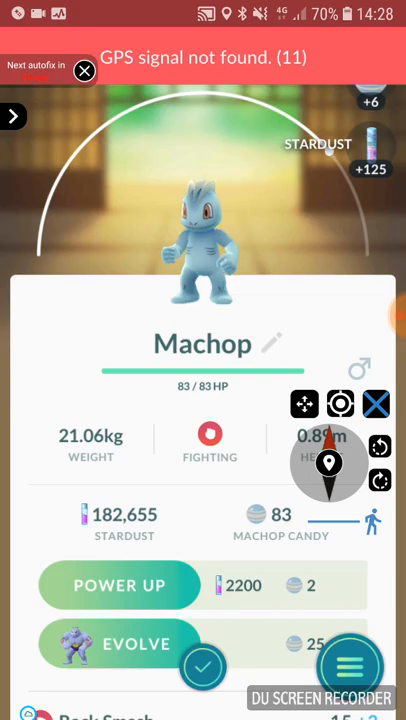